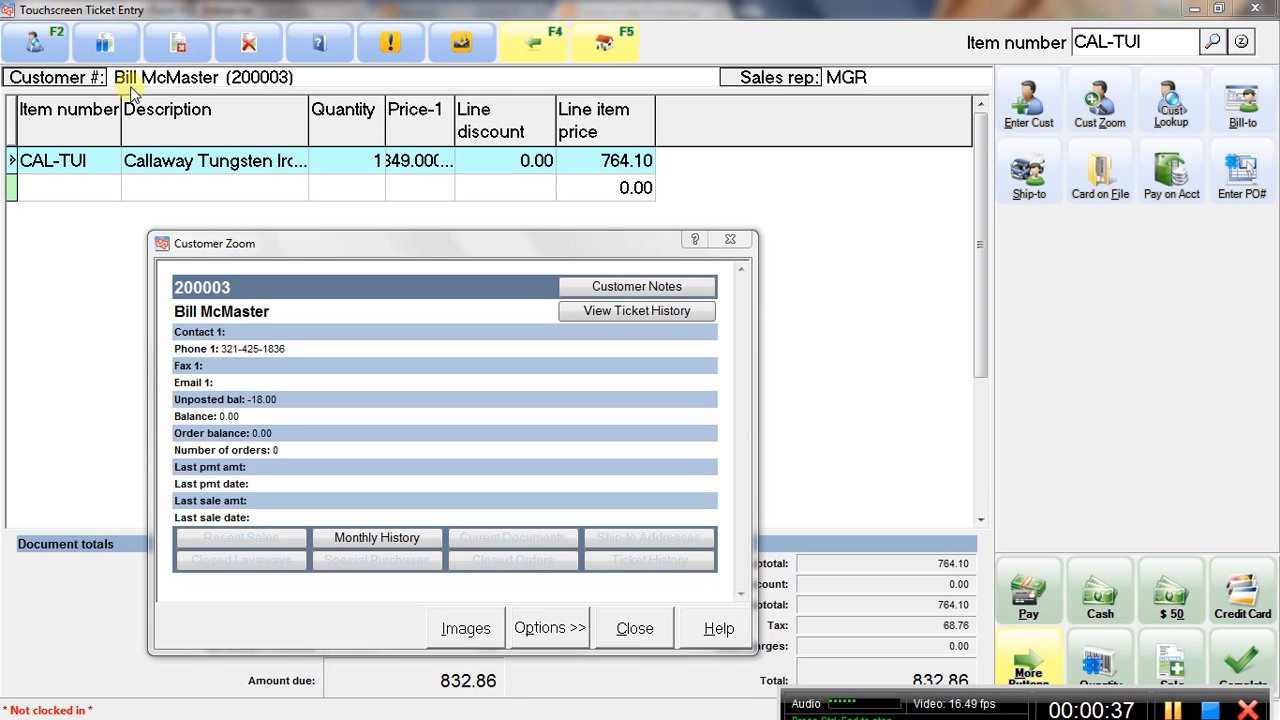
{"action": "mouse_move", "coordinate": [170, 183]}
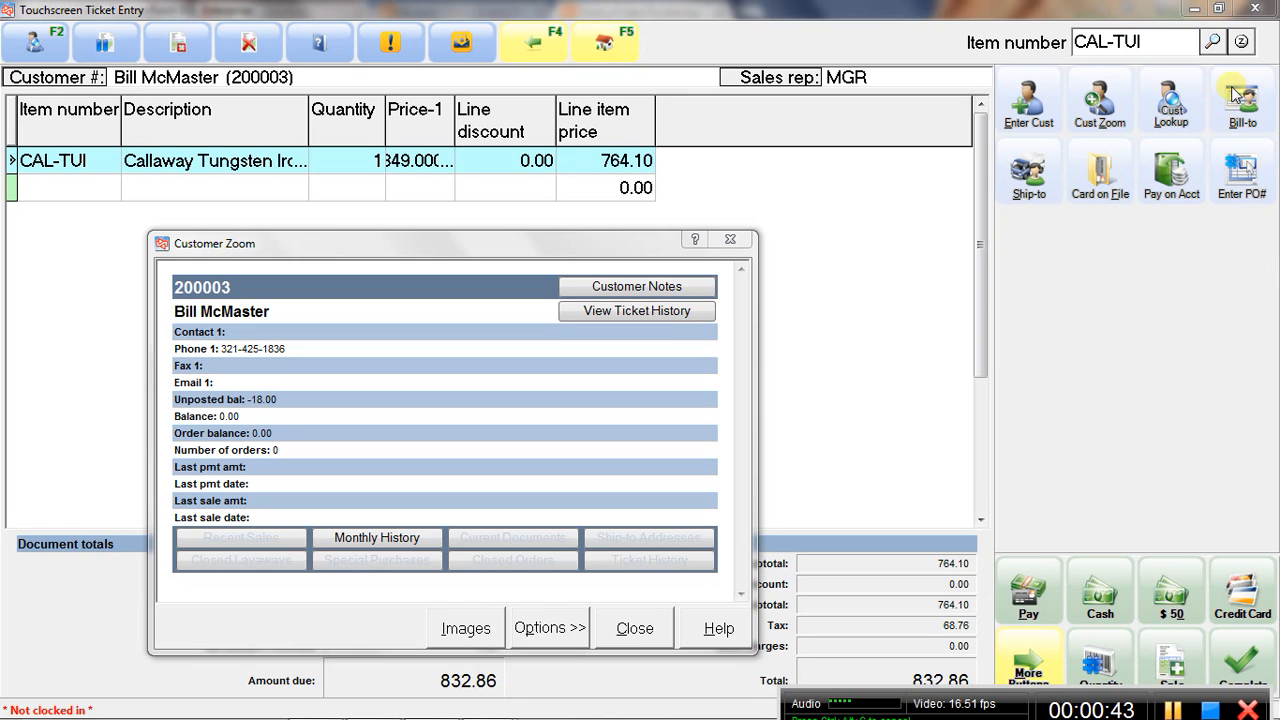
{"action": "mouse_move", "coordinate": [1100, 100]}
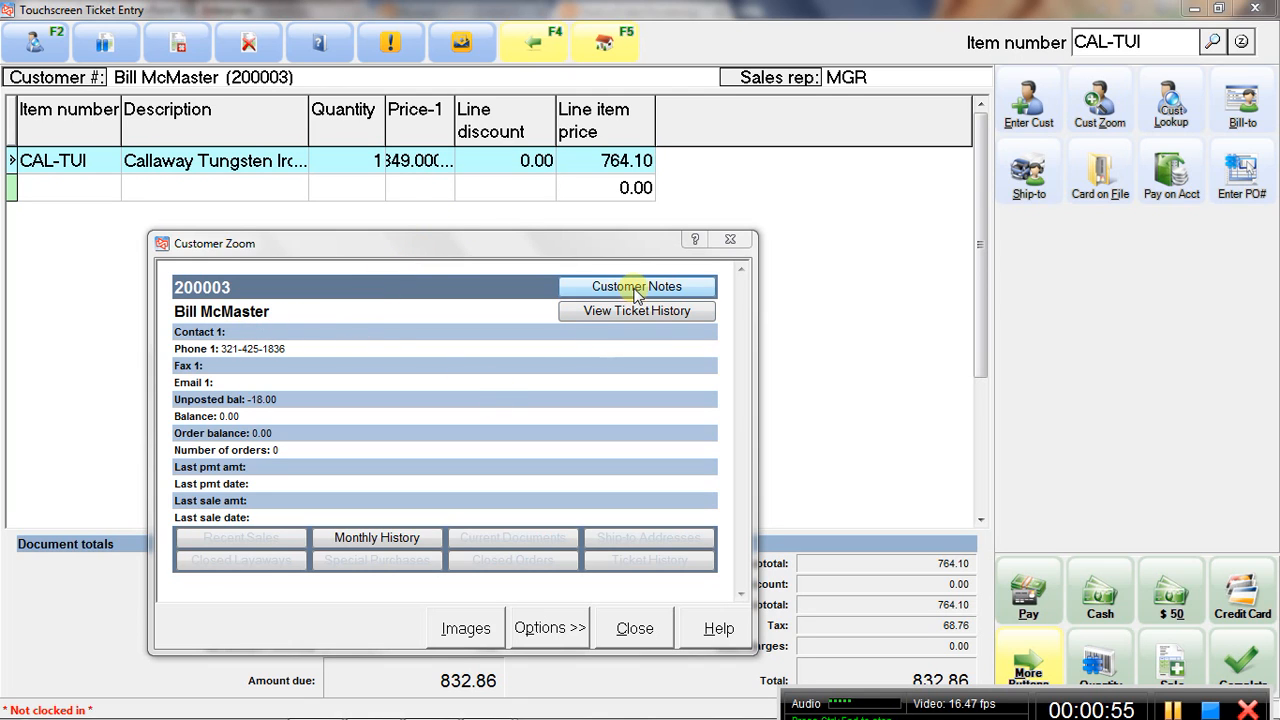
{"action": "left_click", "coordinate": [636, 287]}
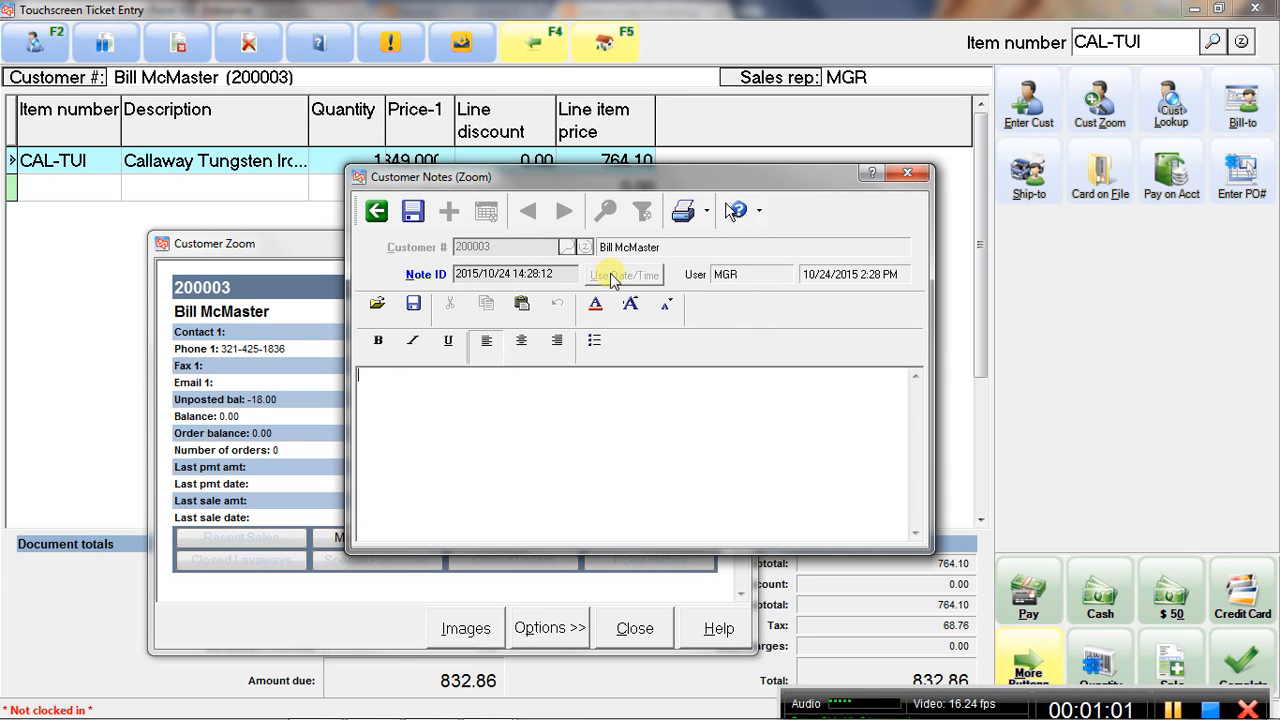
{"action": "type", "text": "This is a gift - he may"}
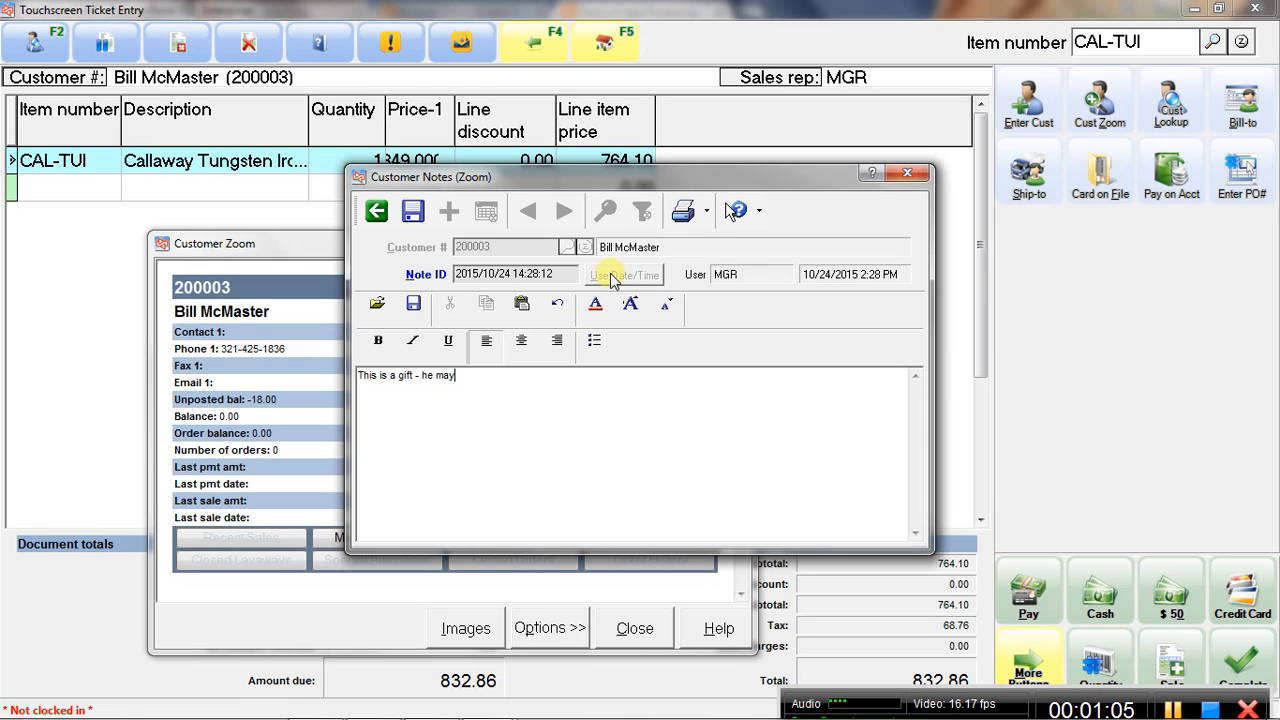
{"action": "type", "text": "return"}
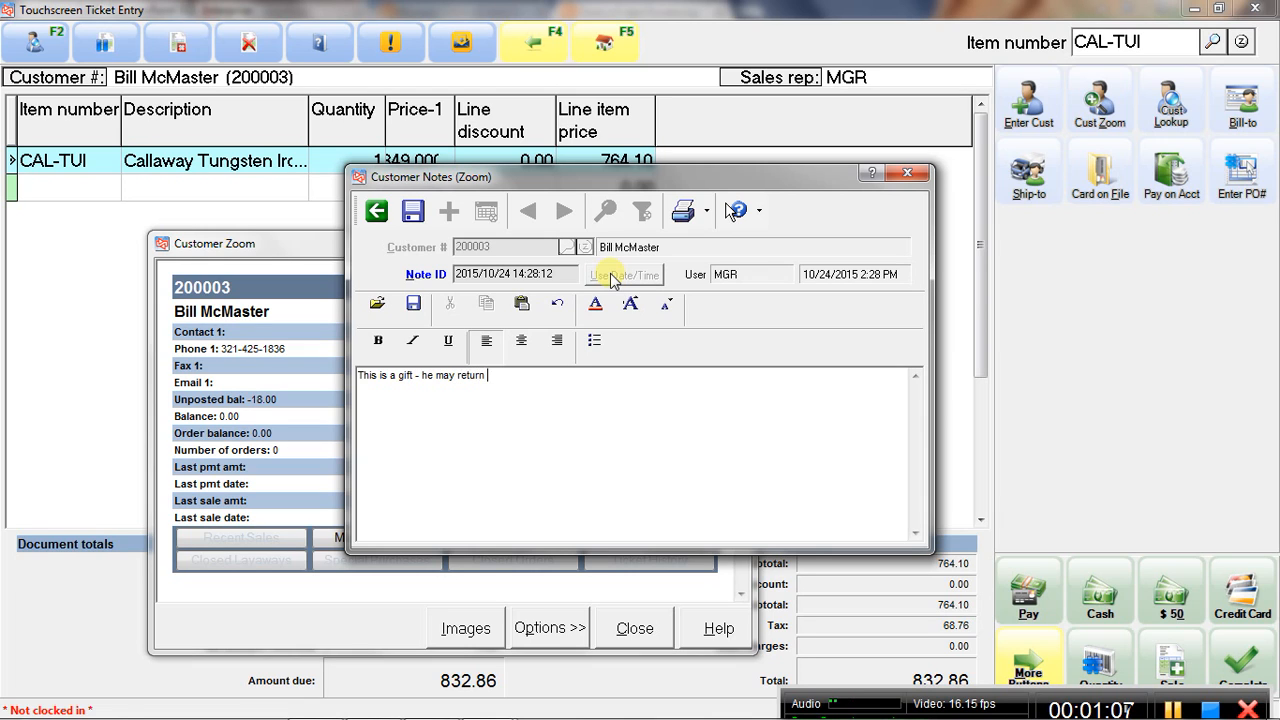
{"action": "type", "text": "which is A"}
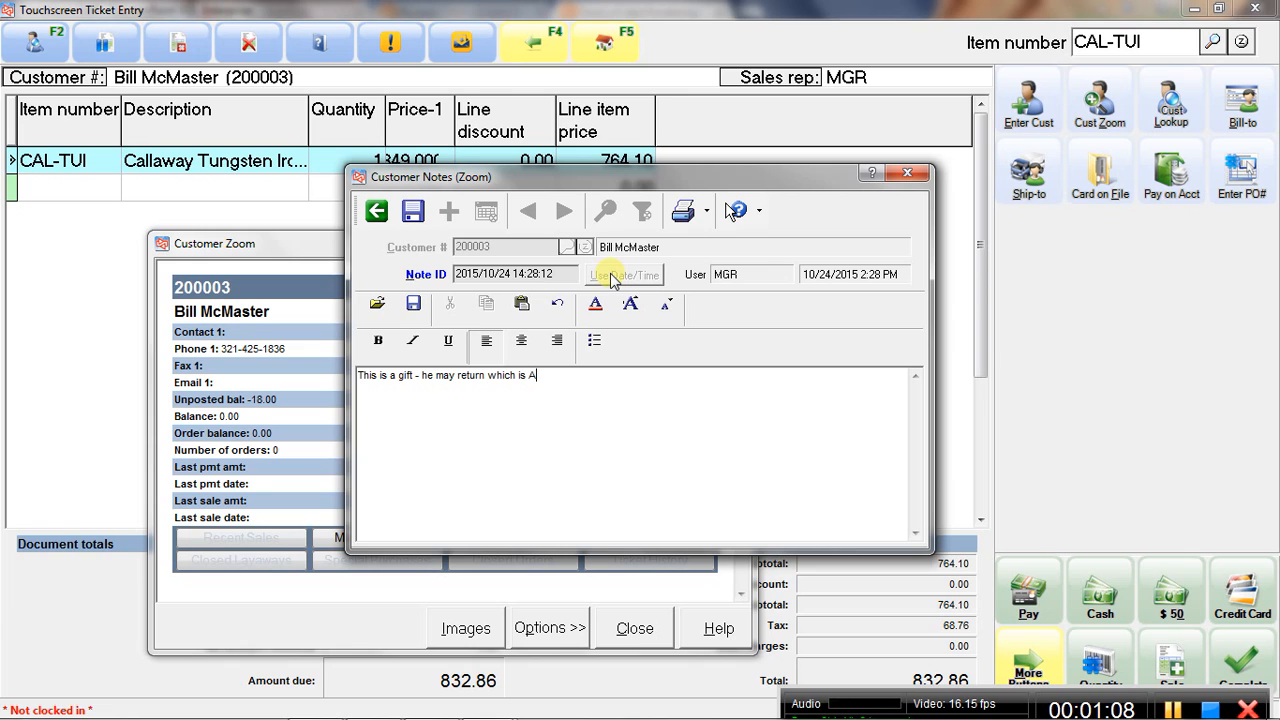
{"action": "type", "text": "OK."}
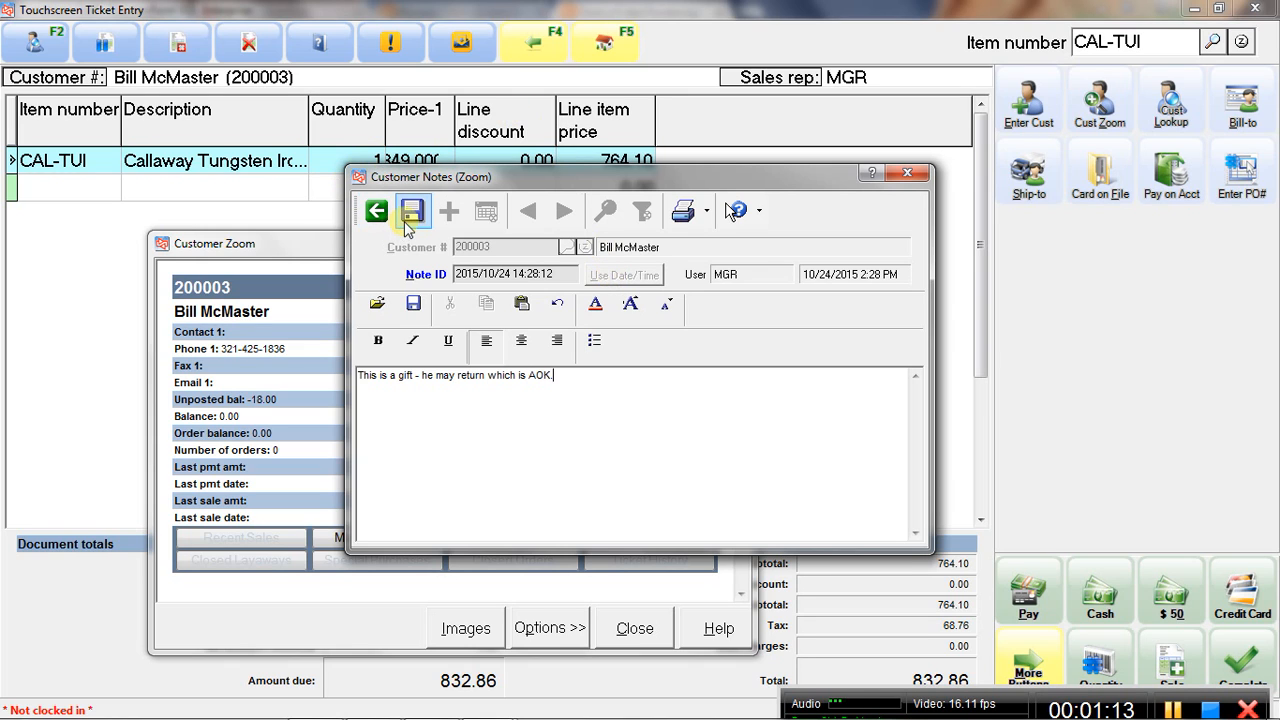
{"action": "left_click", "coordinate": [449, 211]}
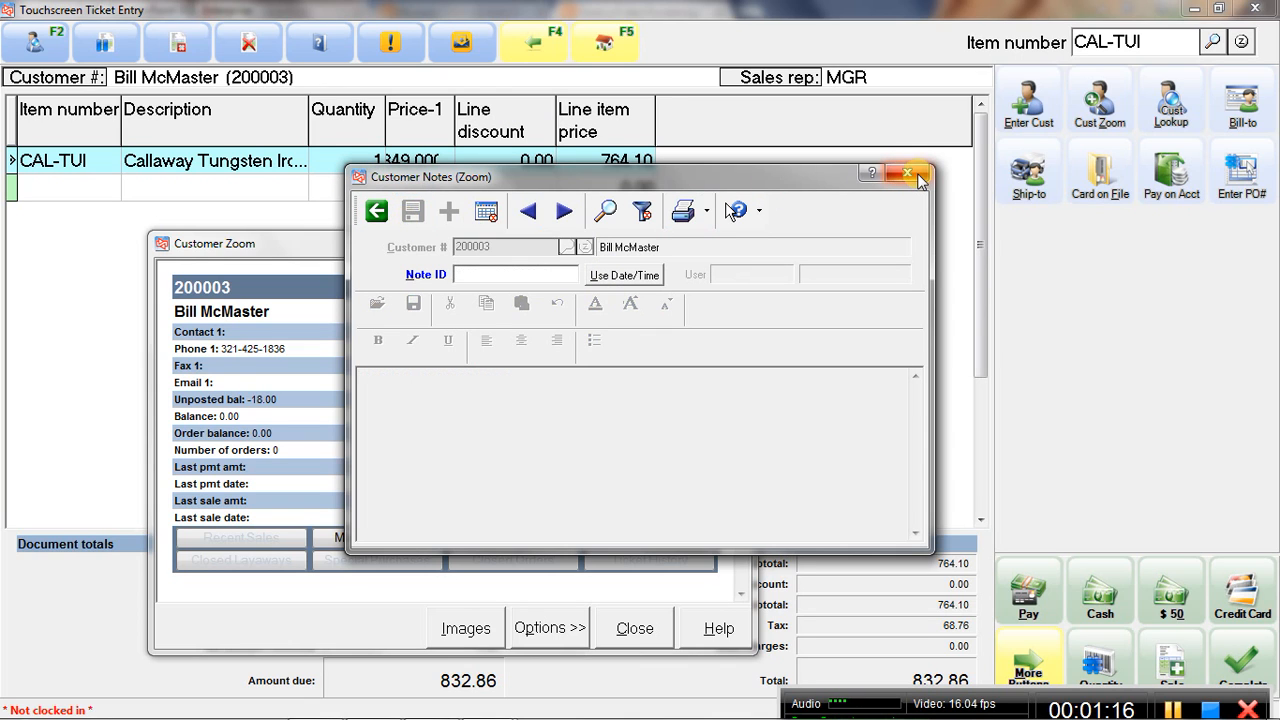
{"action": "left_click", "coordinate": [905, 174]}
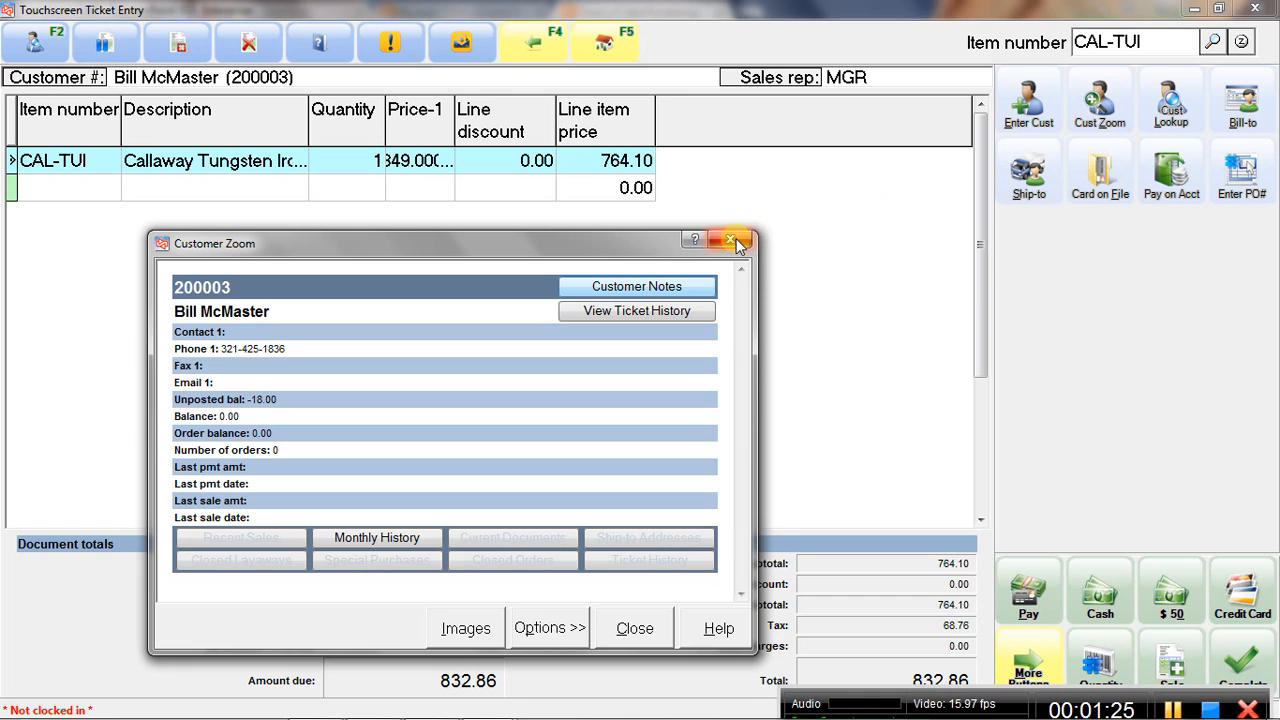
{"action": "mouse_move", "coordinate": [733, 241]}
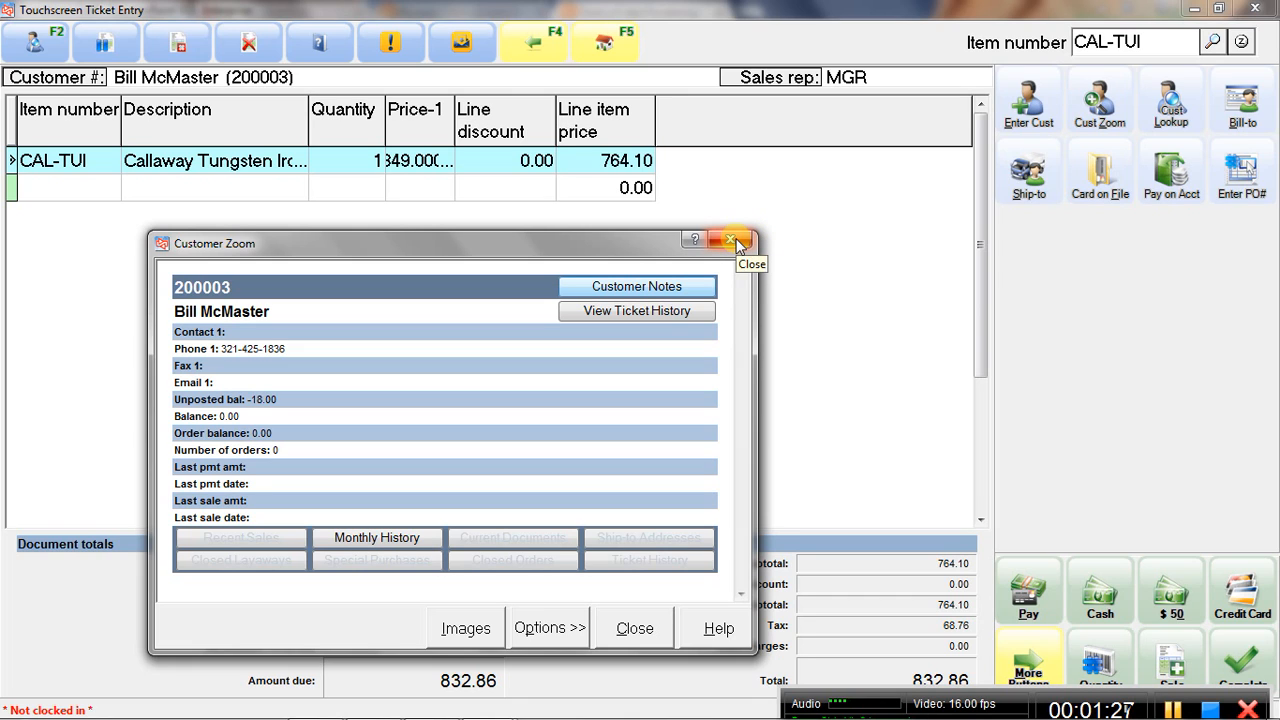
{"action": "mouse_move", "coordinate": [738, 248]}
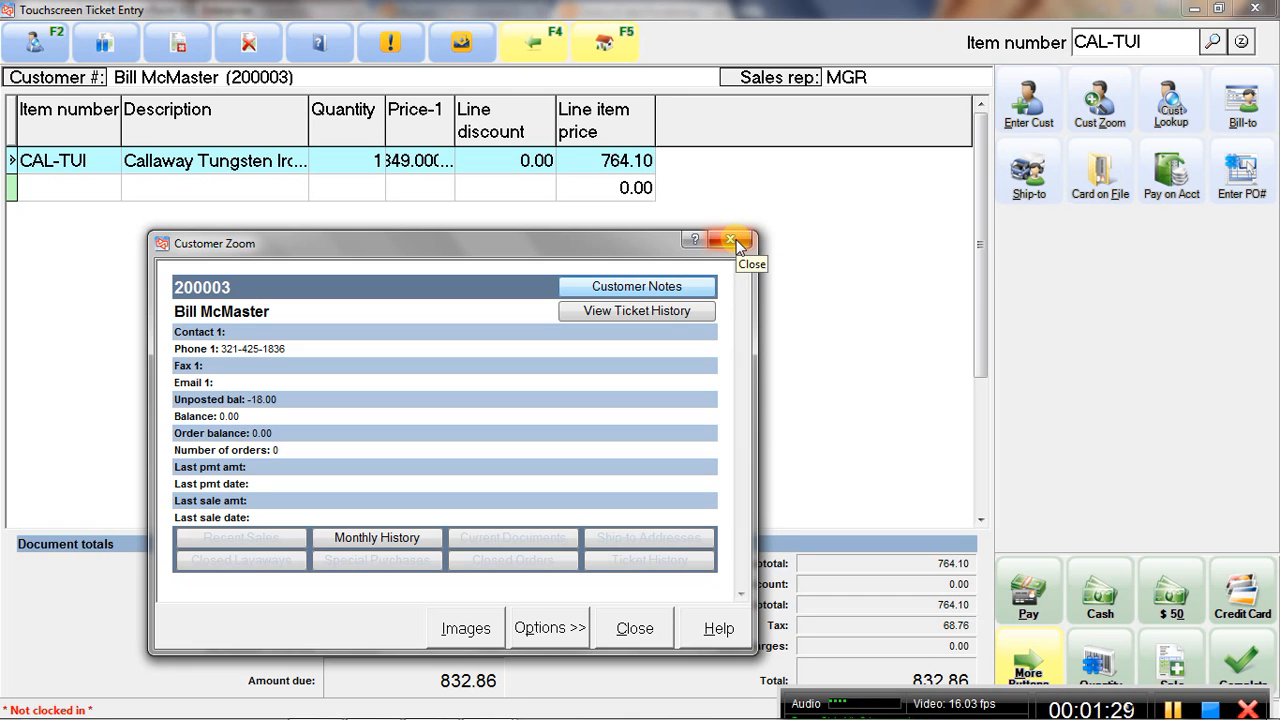